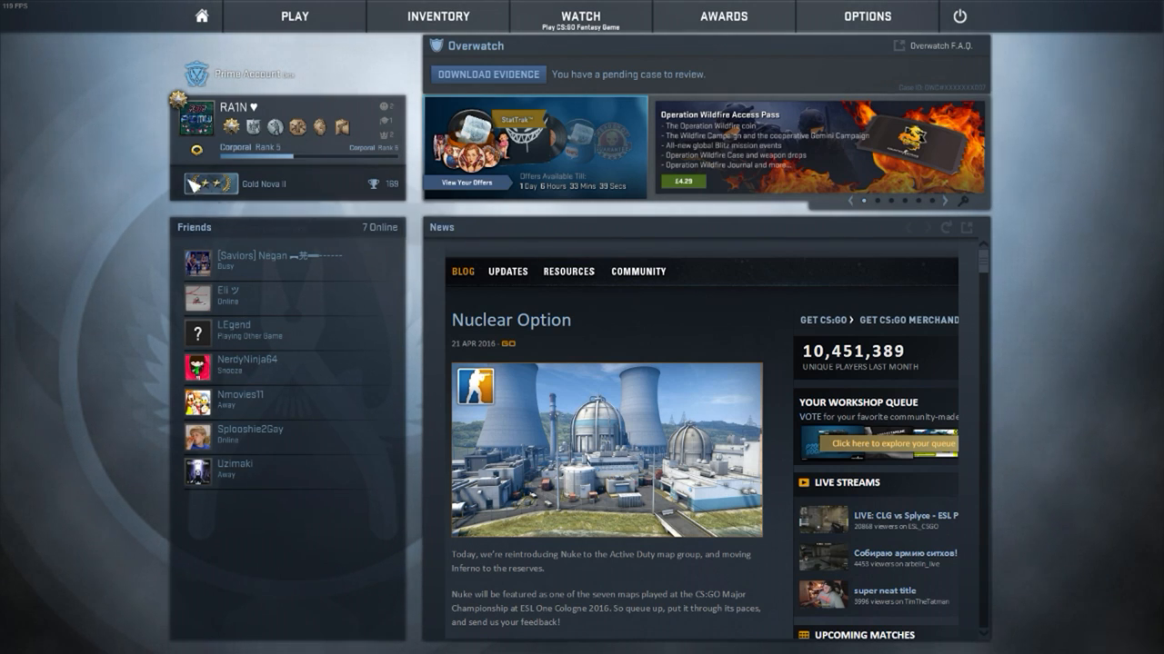
mouse_move(197, 183)
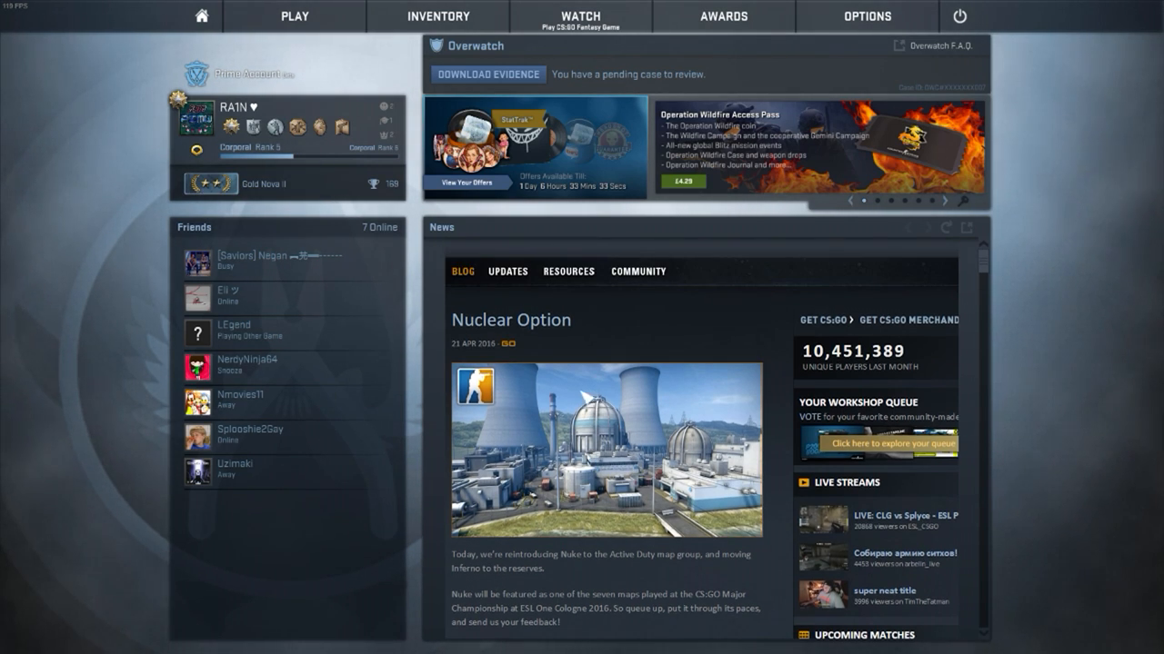
Reach the Find A Game screen in Competitive mode and browse both pages of the map pool.
scroll("down", 3)
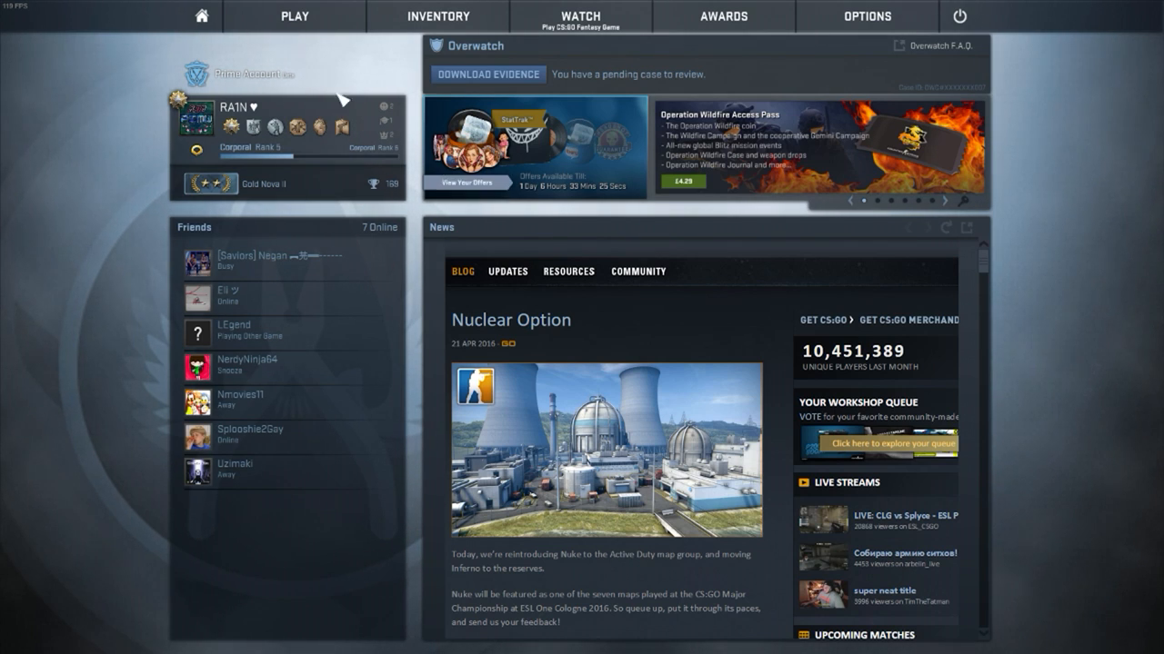
left_click(294, 16)
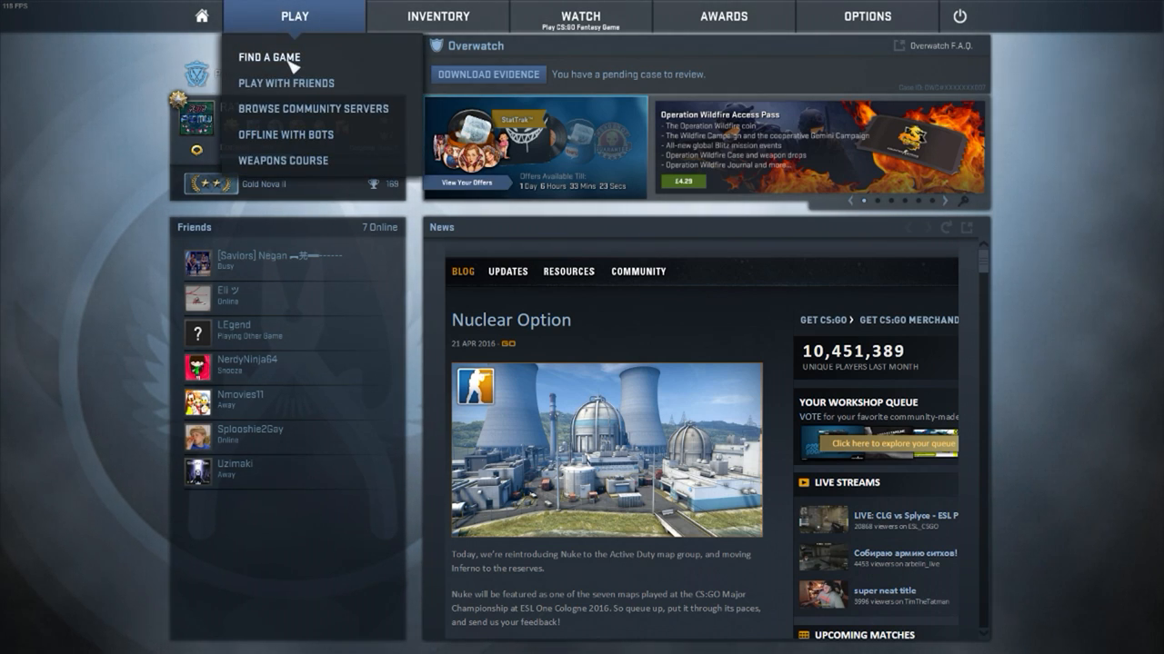
left_click(269, 56)
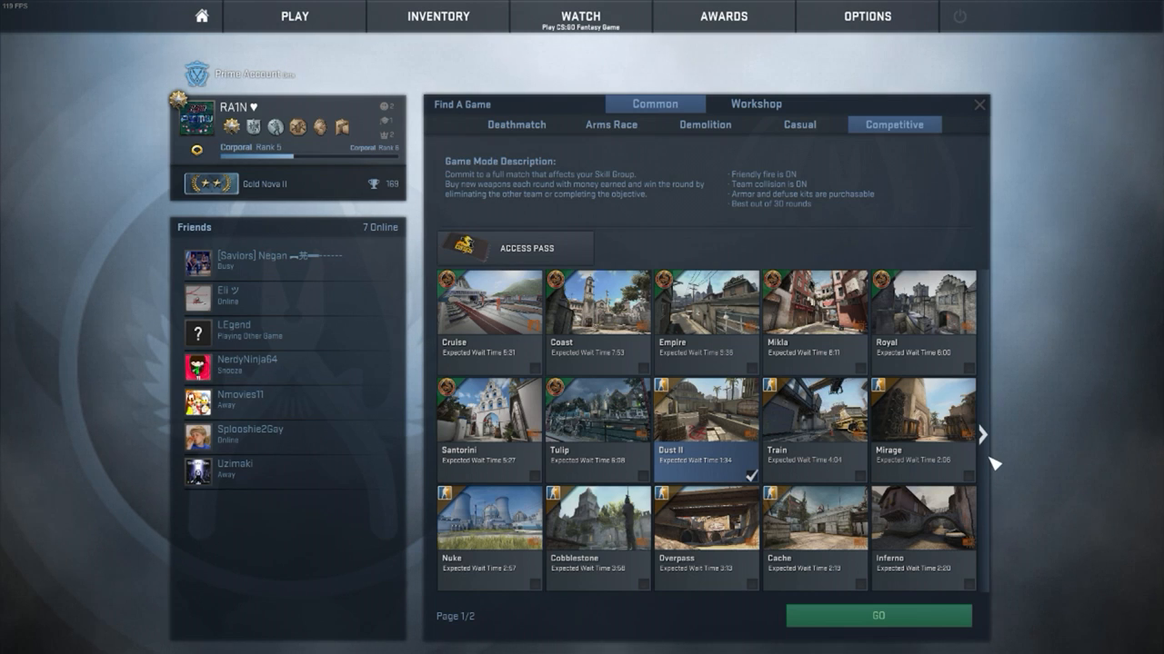
mouse_move(922, 428)
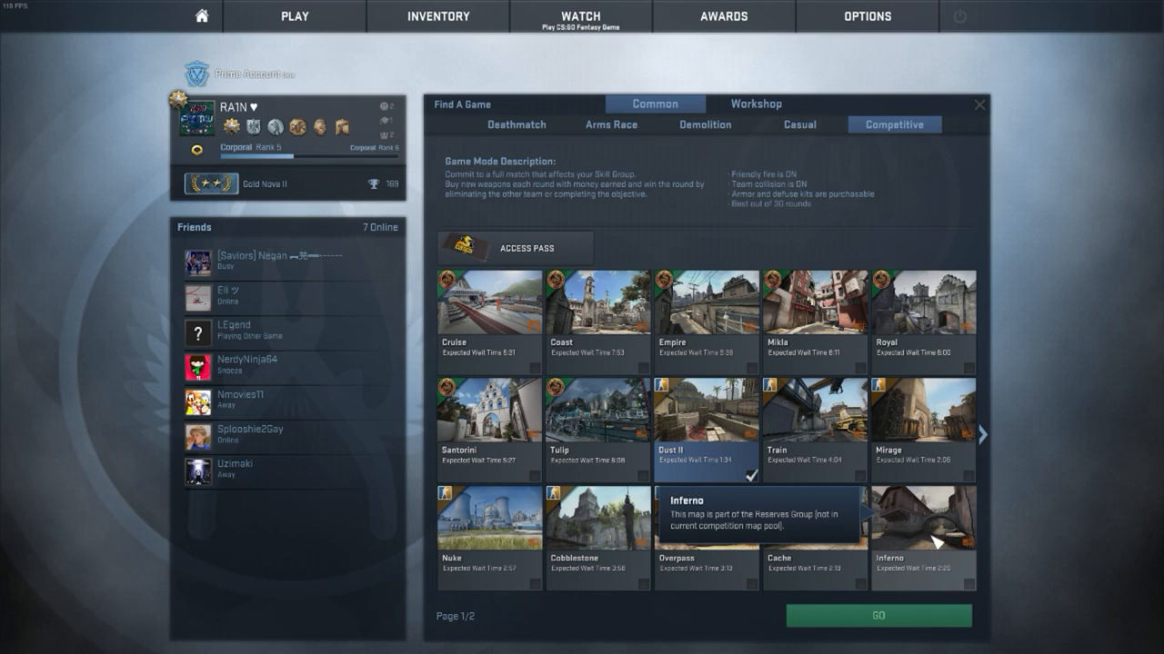
mouse_move(888, 427)
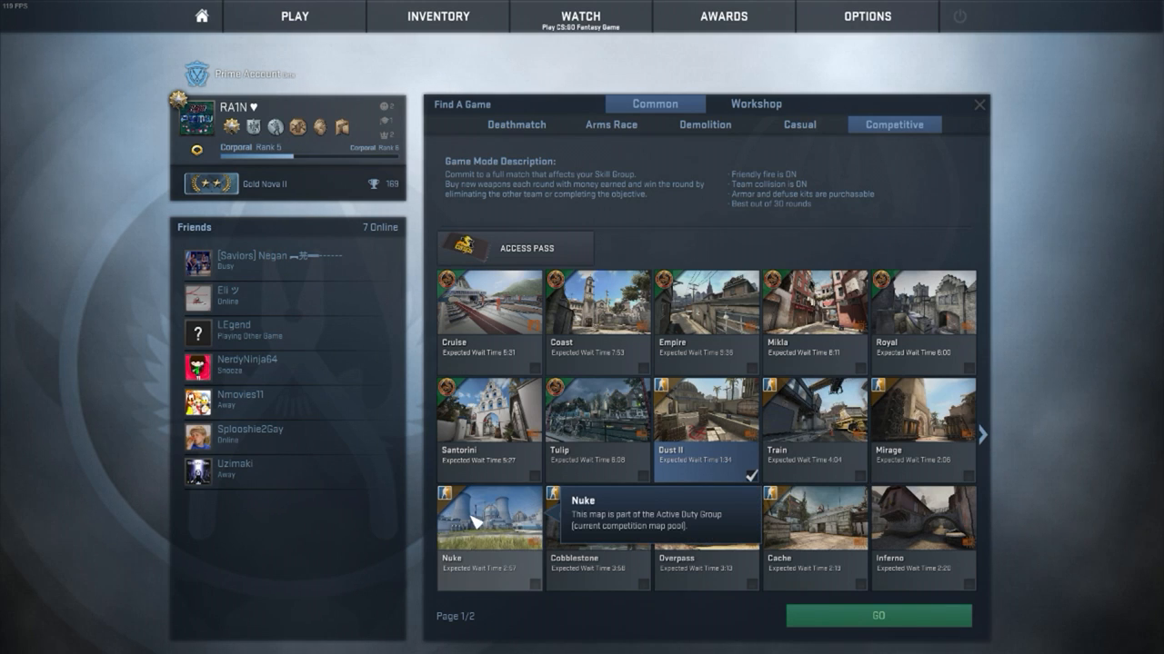
left_click(982, 435)
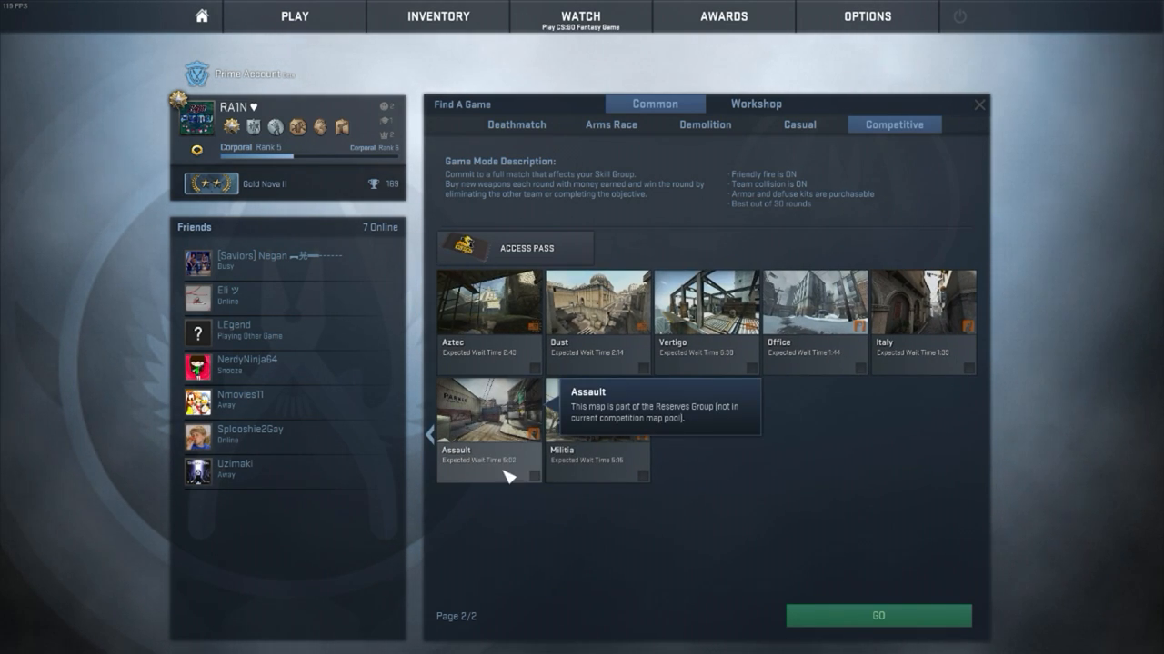
left_click(429, 434)
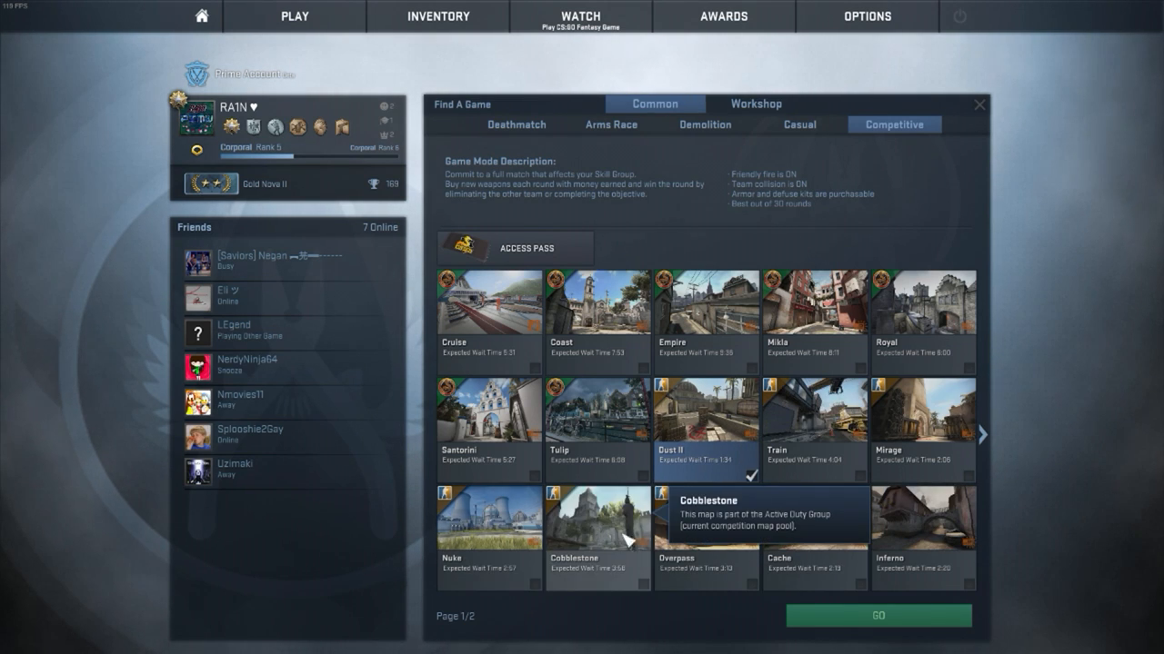
mouse_move(1007, 589)
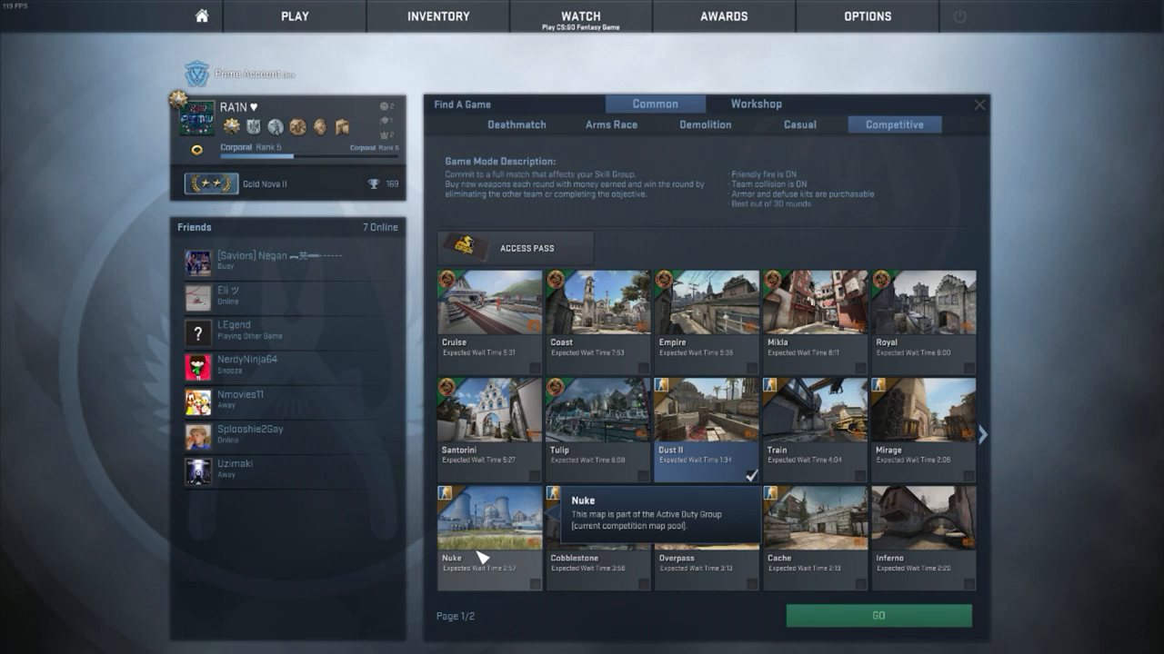
mouse_move(482, 554)
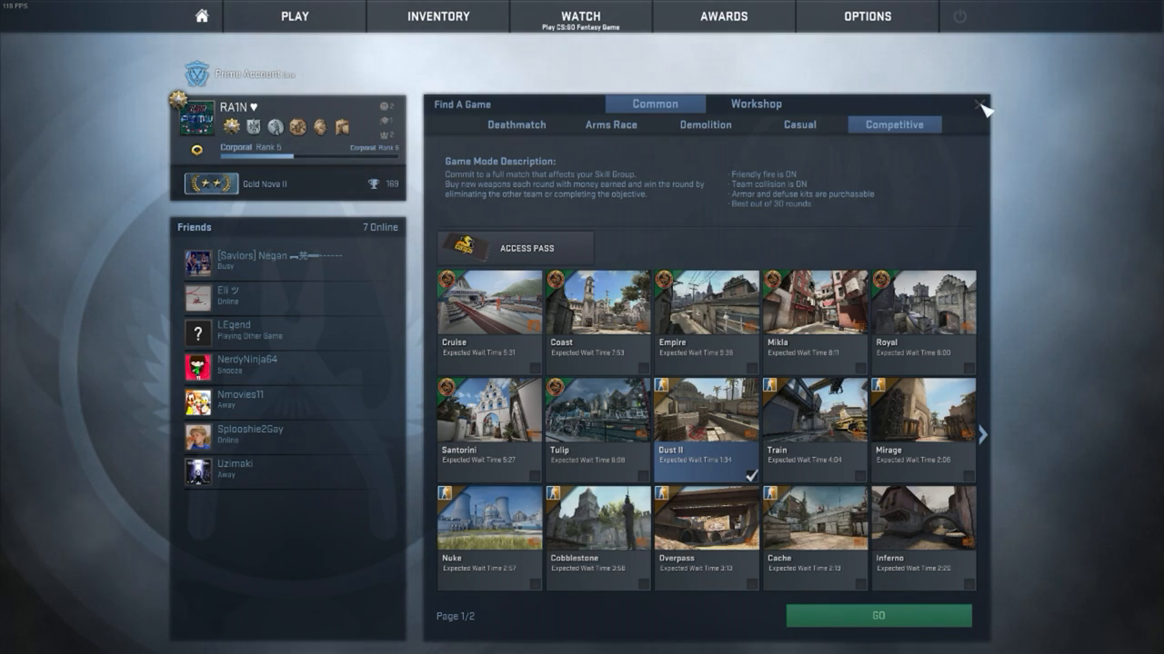
Close the Find A Game panel, returning to the main menu news.
left_click(980, 104)
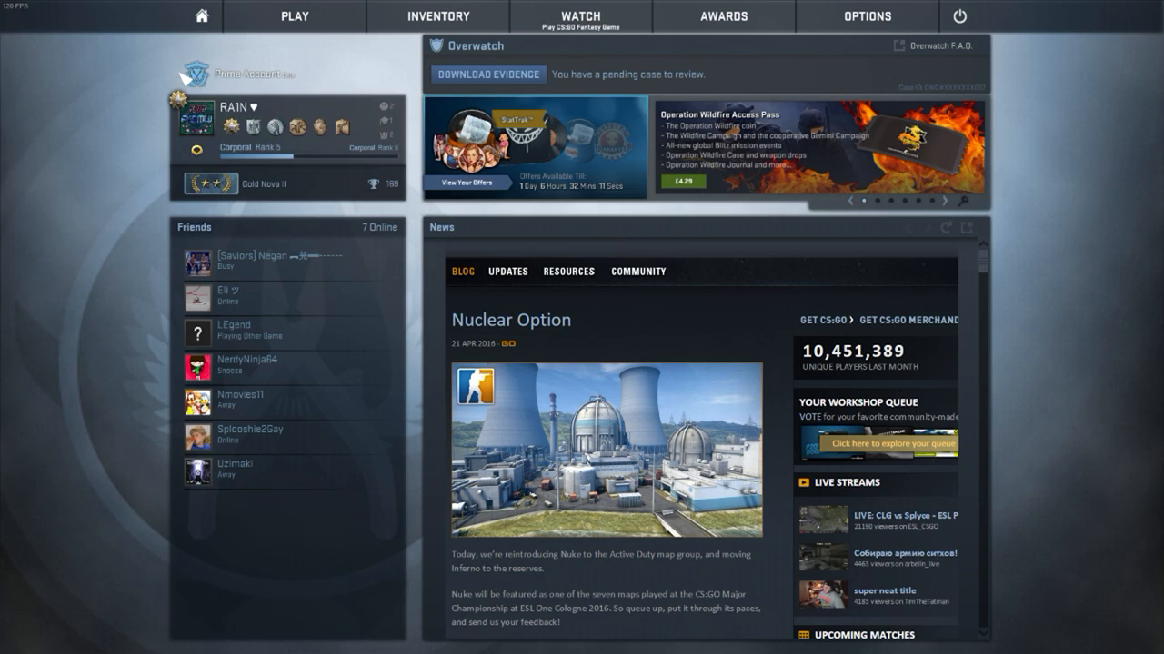
mouse_move(200, 211)
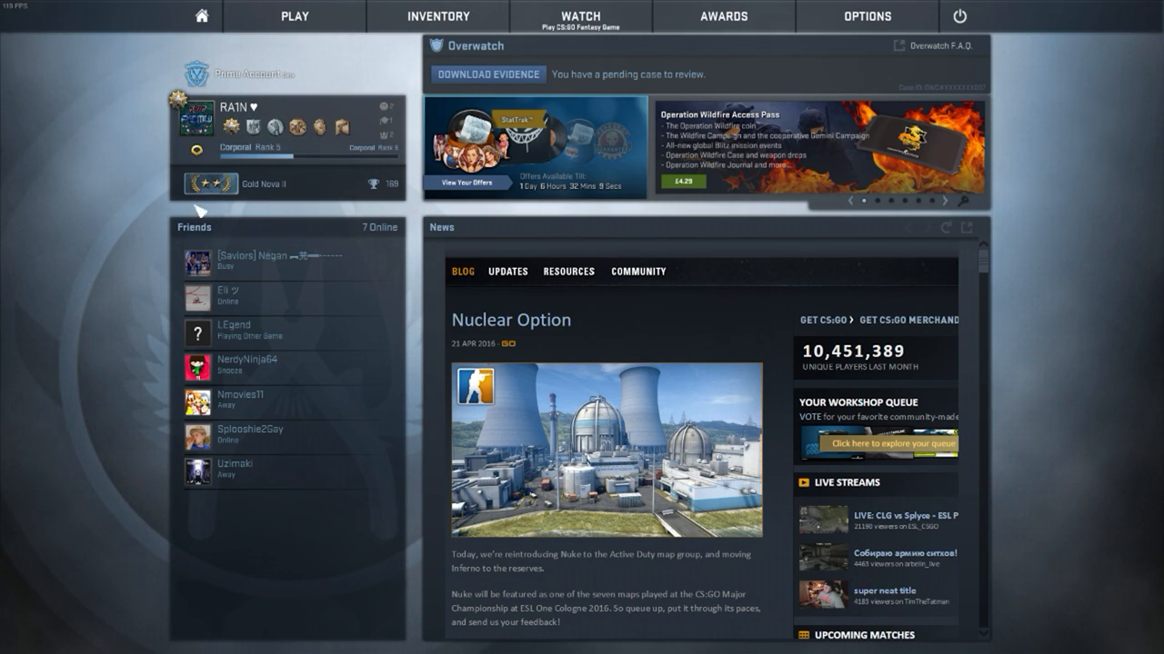
mouse_move(152, 149)
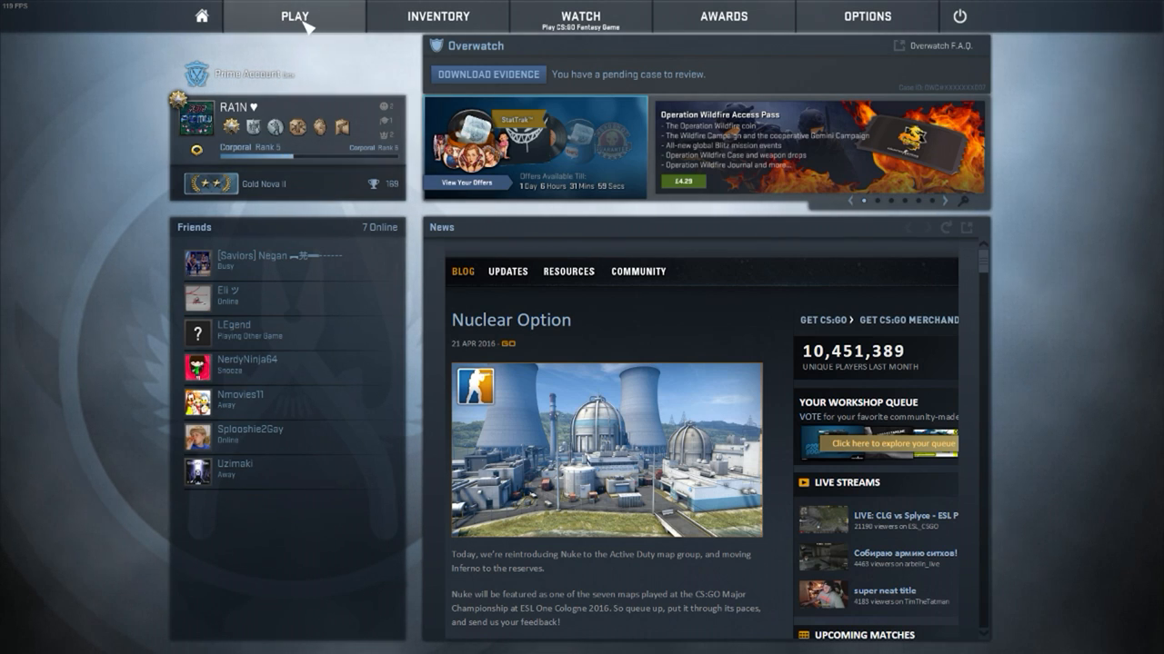
Inspect the Flip Knife Damascus Steel from the inventory and return to the item grid.
left_click(438, 16)
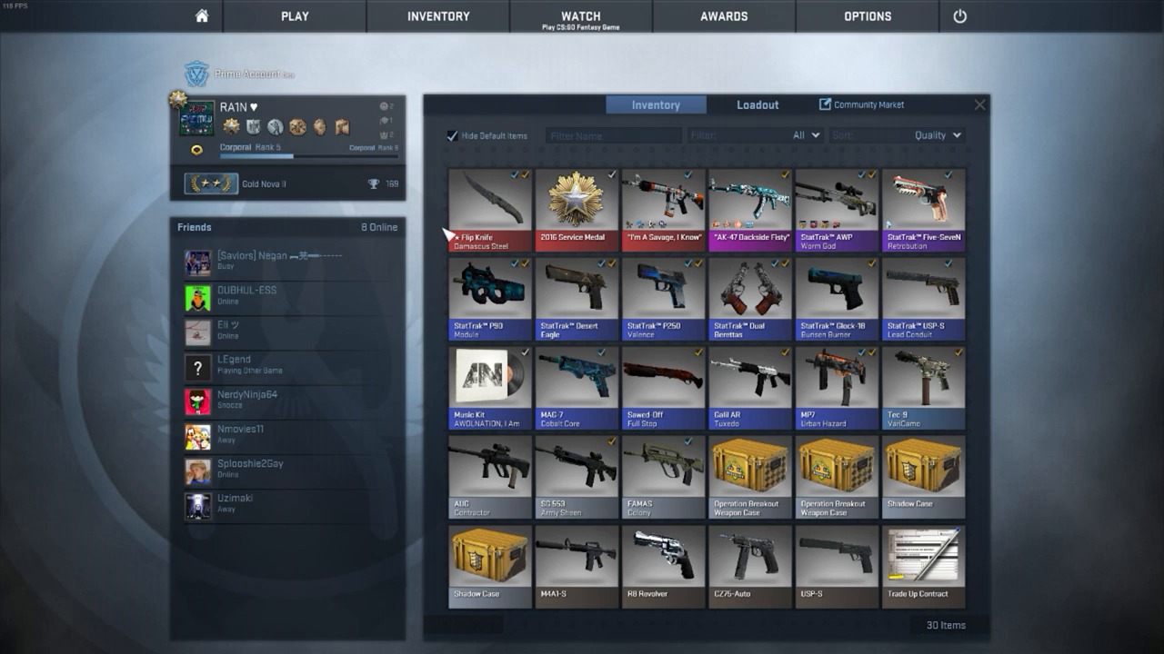
right_click(487, 209)
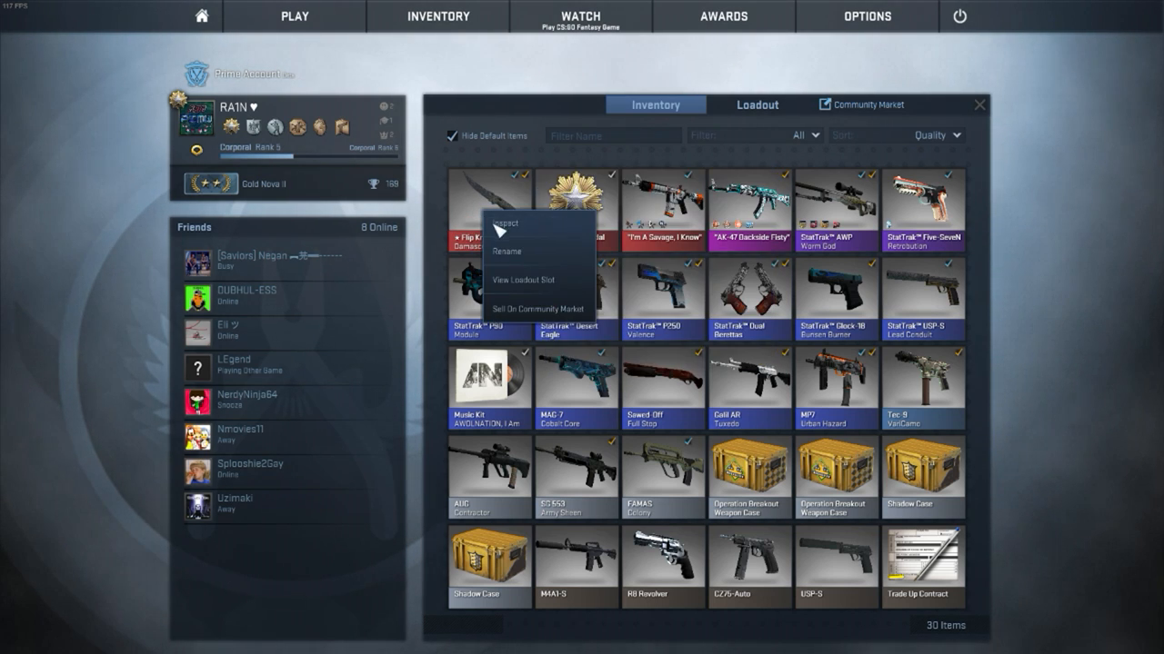
left_click(506, 224)
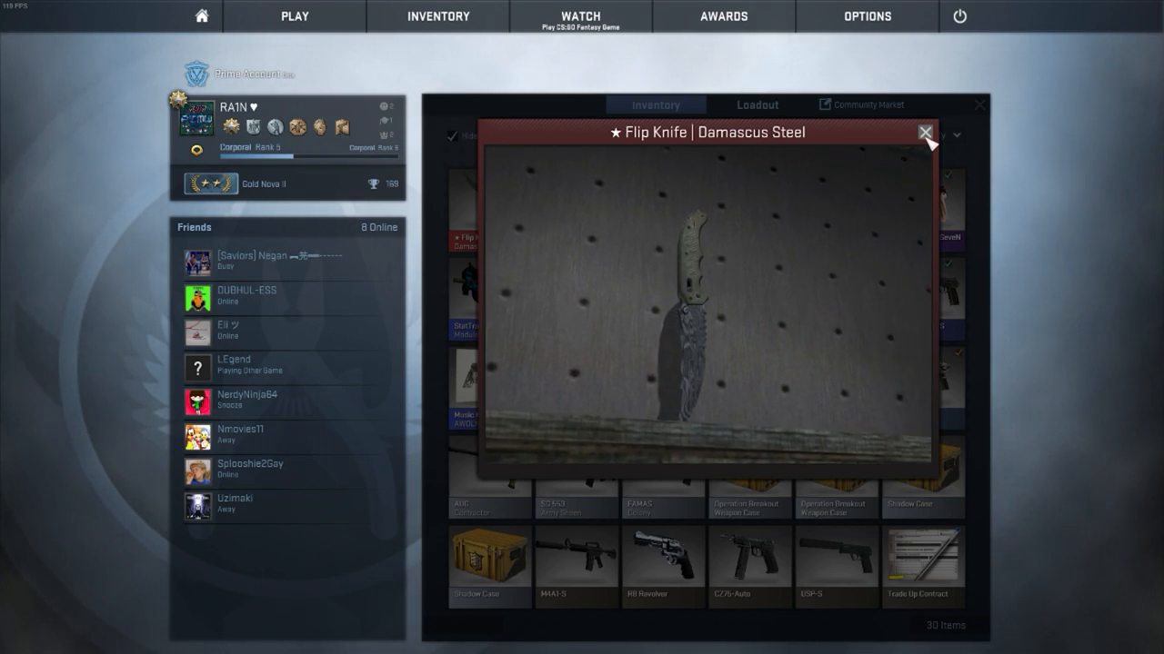
left_click(924, 133)
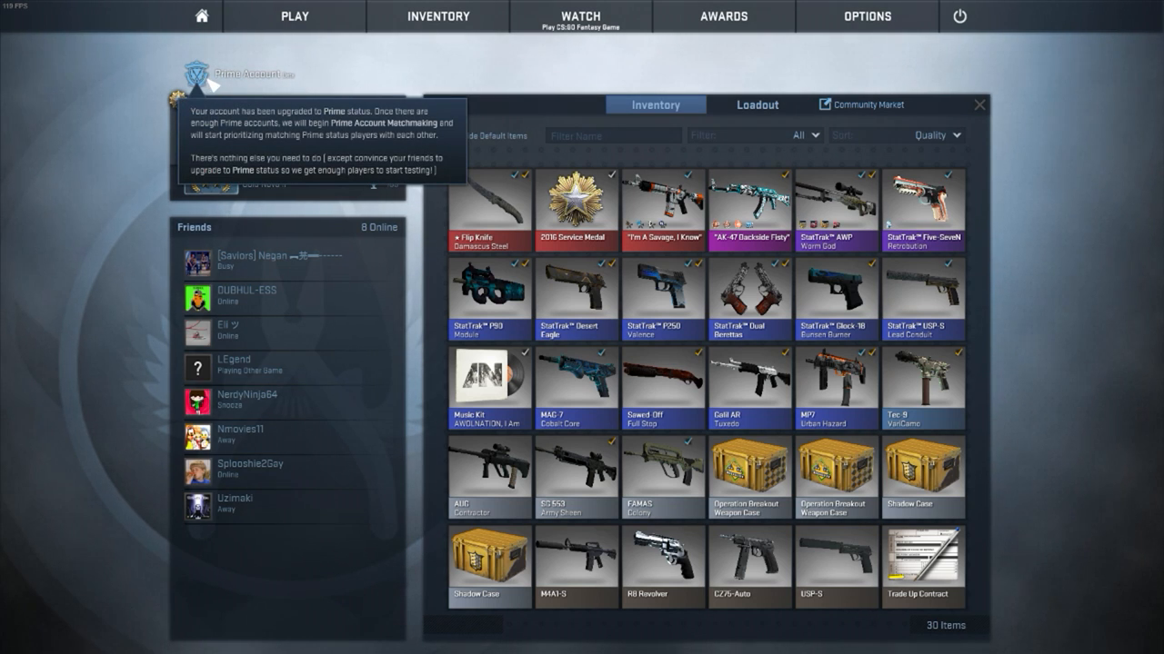
Leave the inventory and view the Demolition game mode's map group under Find A Game.
left_click(978, 104)
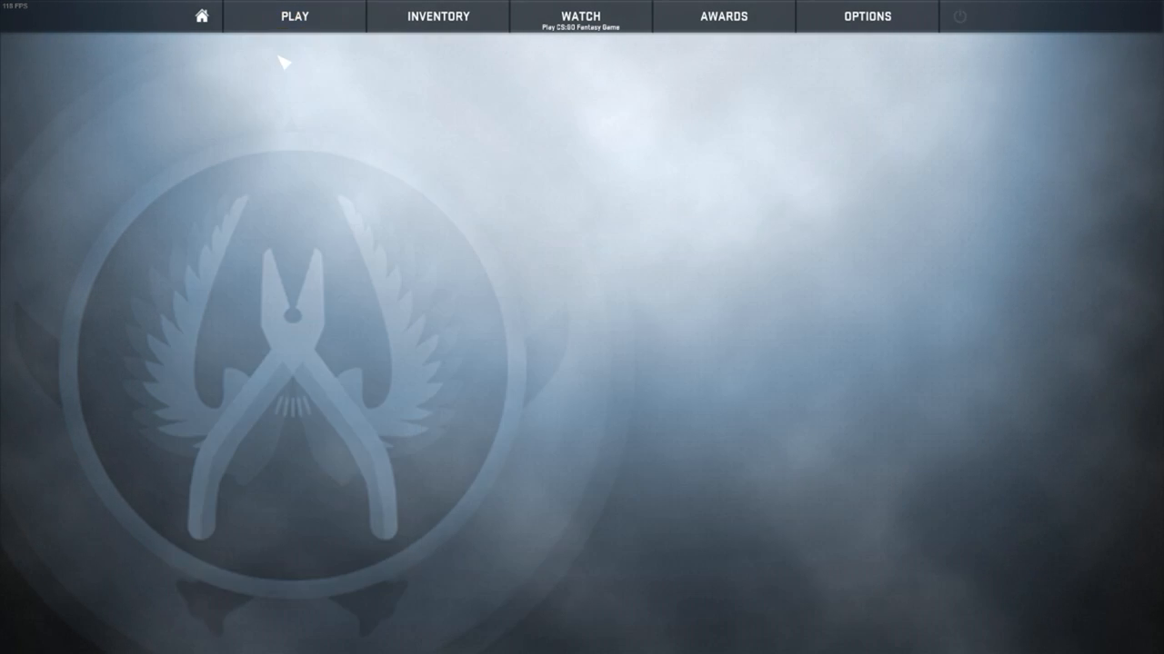
left_click(294, 17)
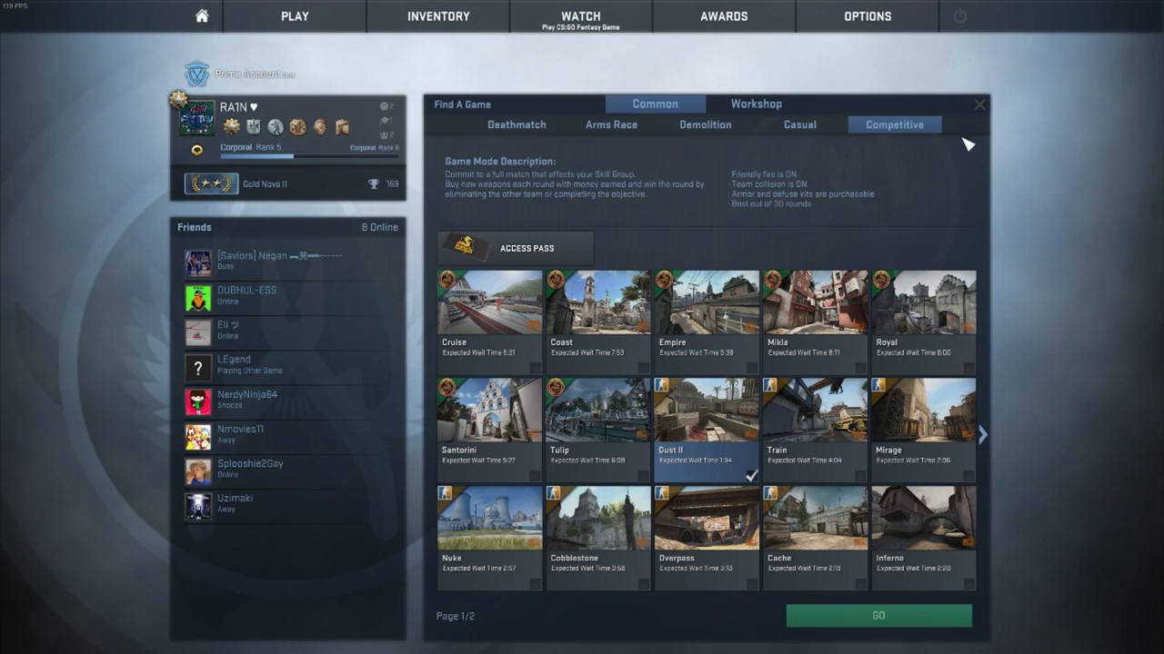
mouse_move(731, 178)
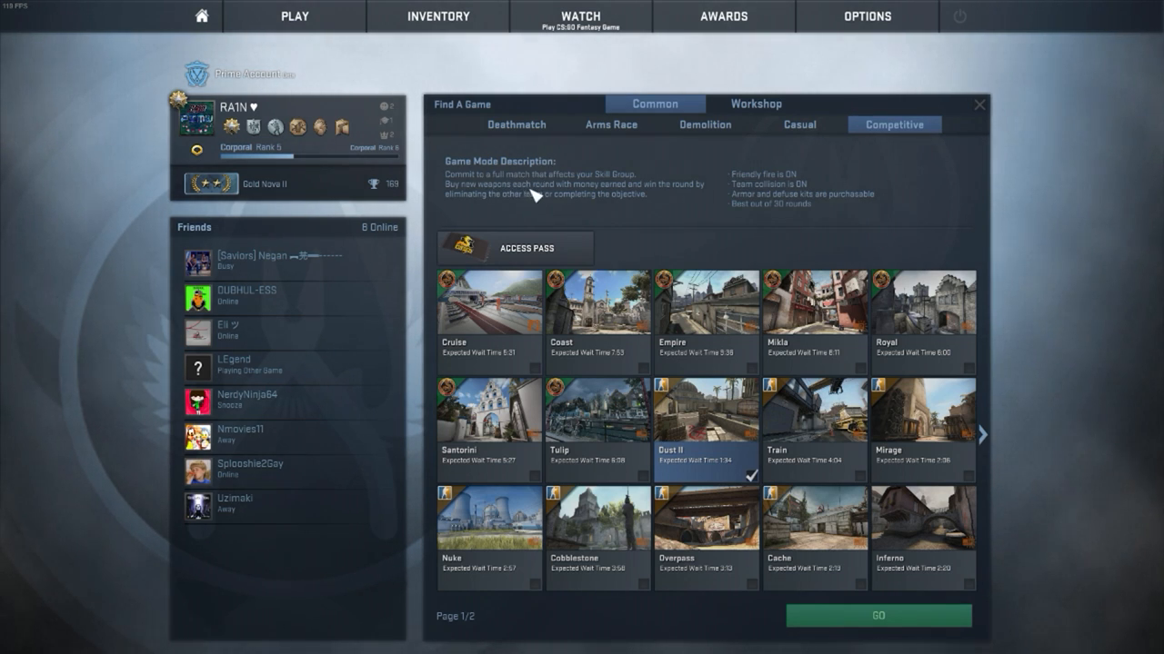
left_click(798, 124)
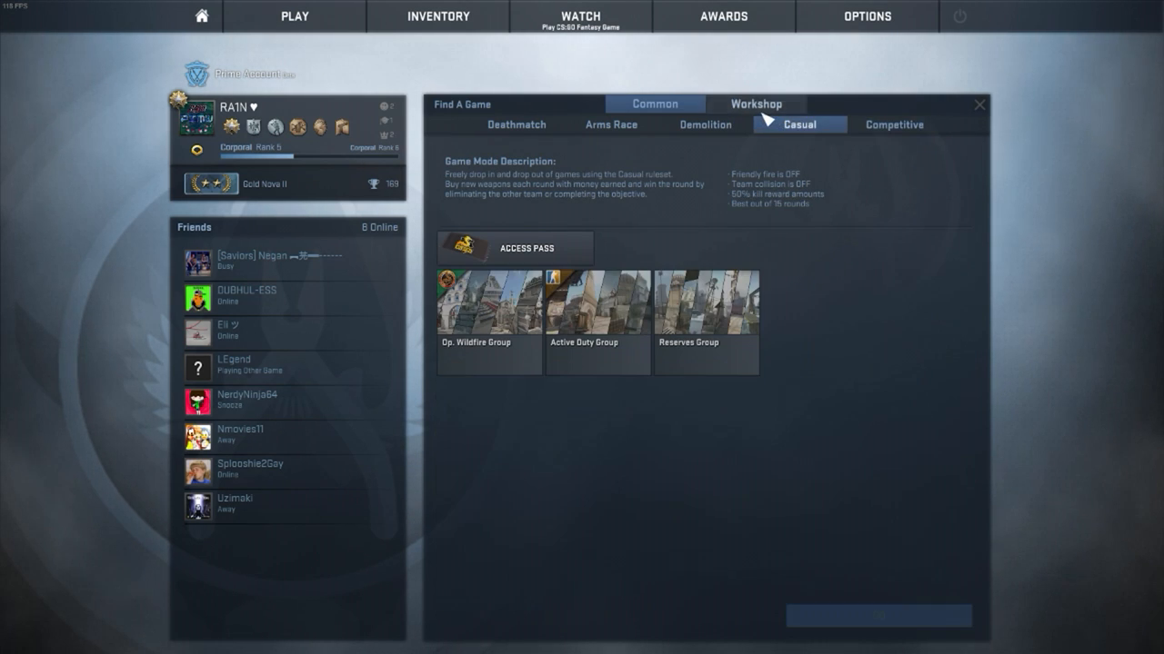
left_click(705, 124)
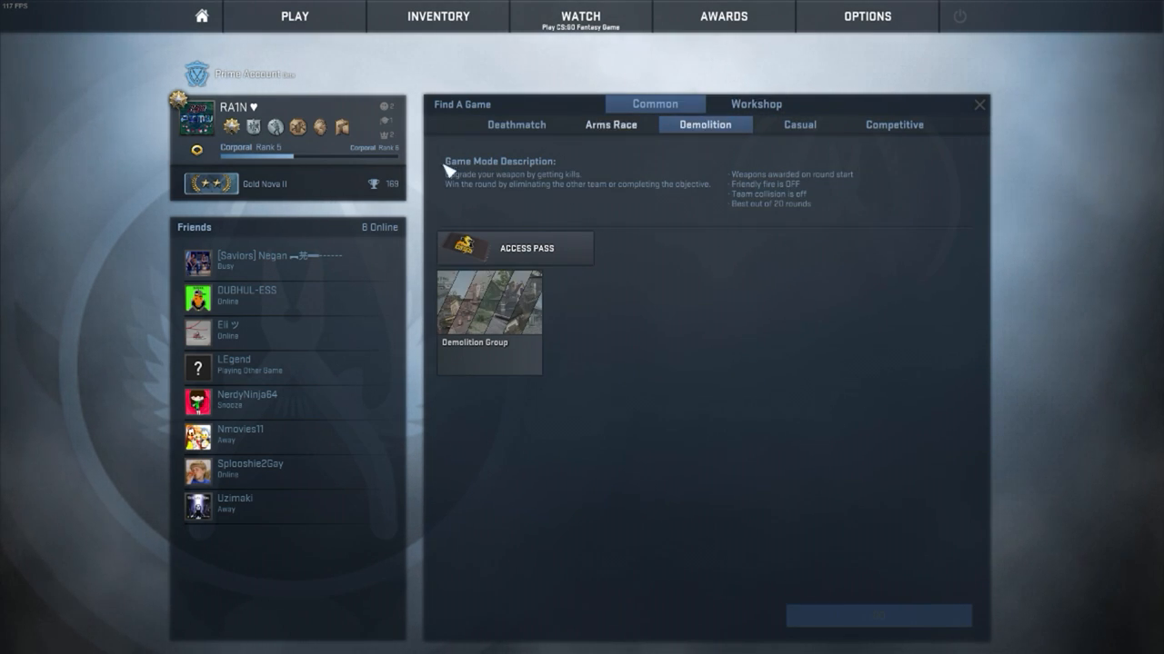
mouse_move(719, 334)
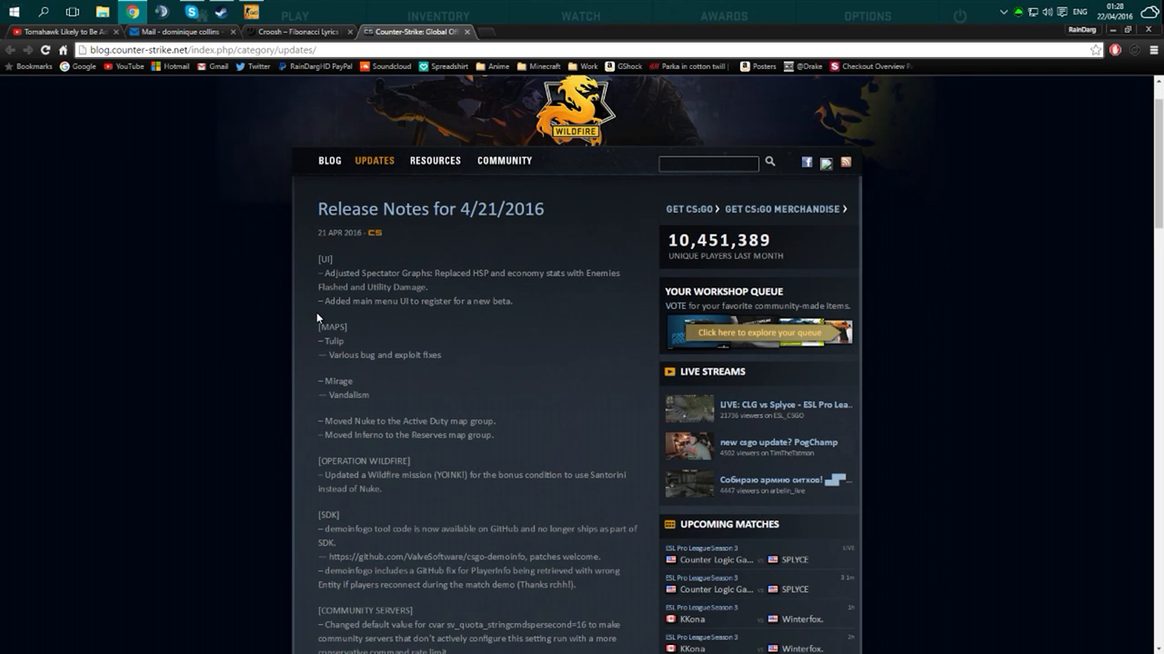
mouse_move(316, 289)
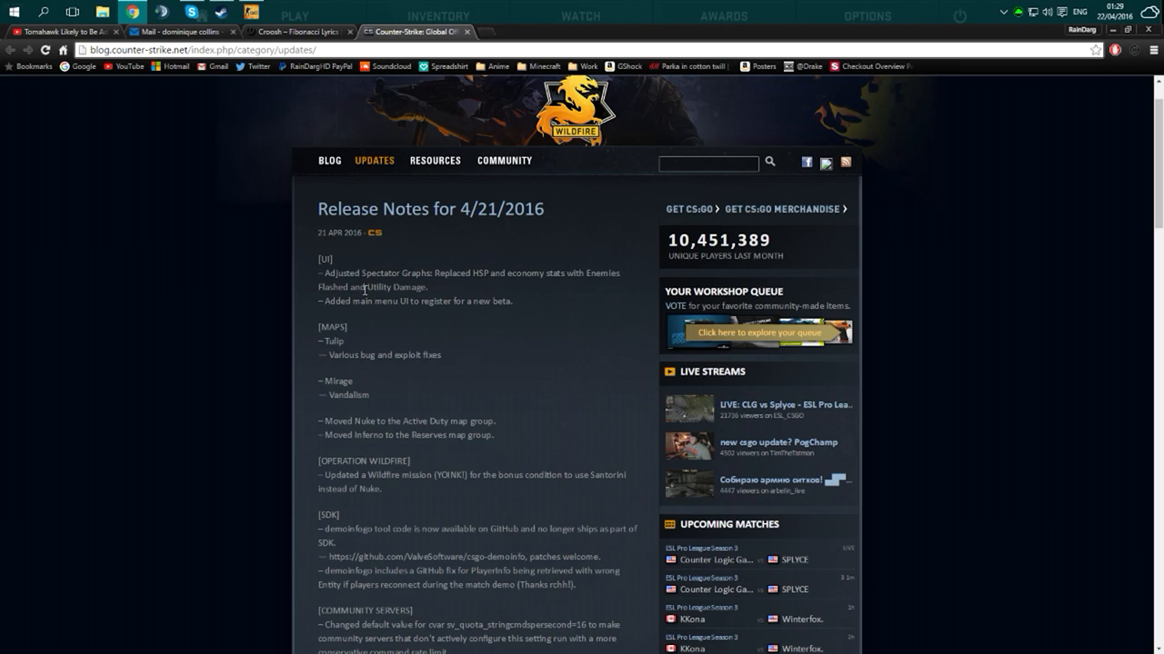
mouse_move(383, 306)
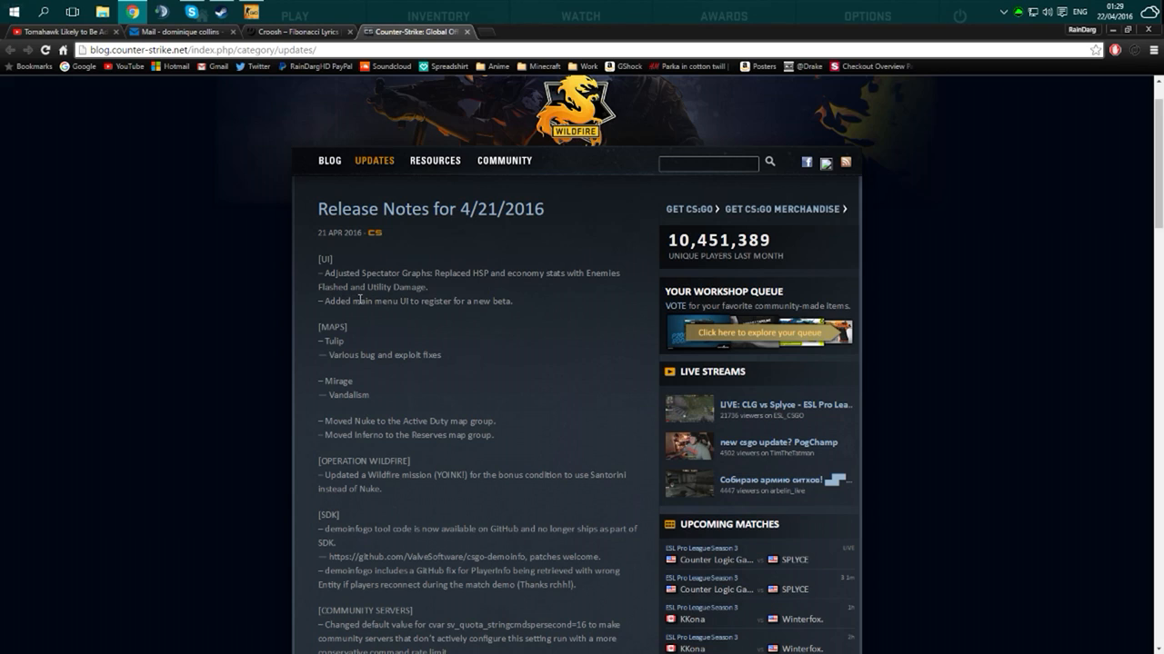
Scroll through the 4/21/2016 CS:GO release notes on blog.counter-strike.net.
scroll("down", 3)
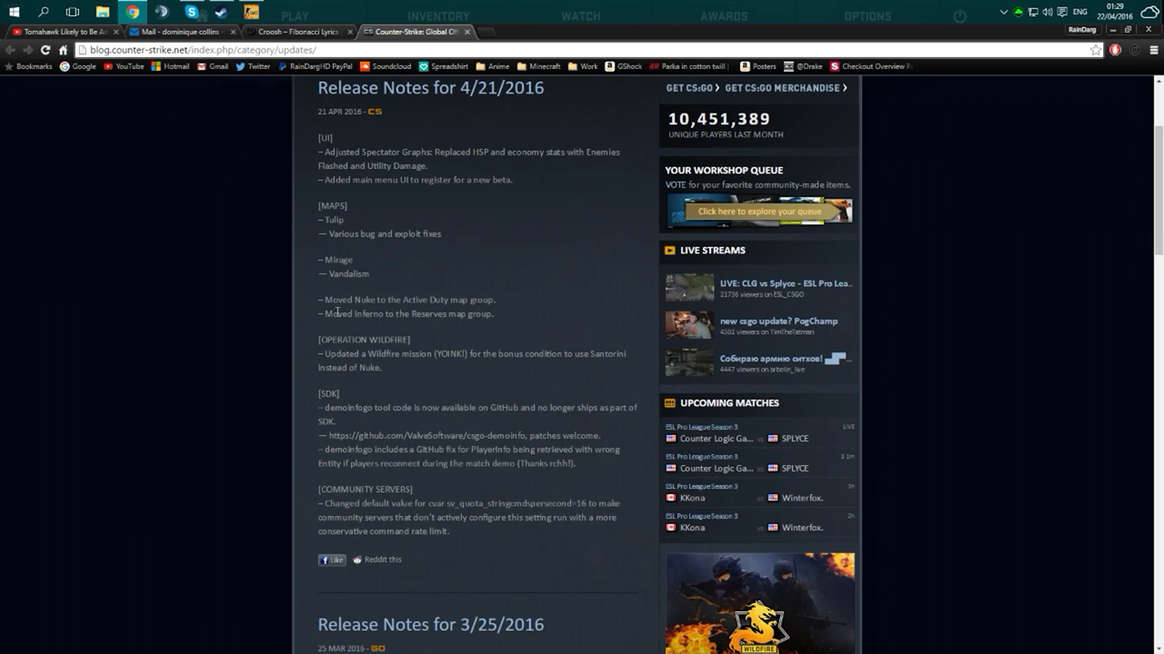
mouse_move(335, 229)
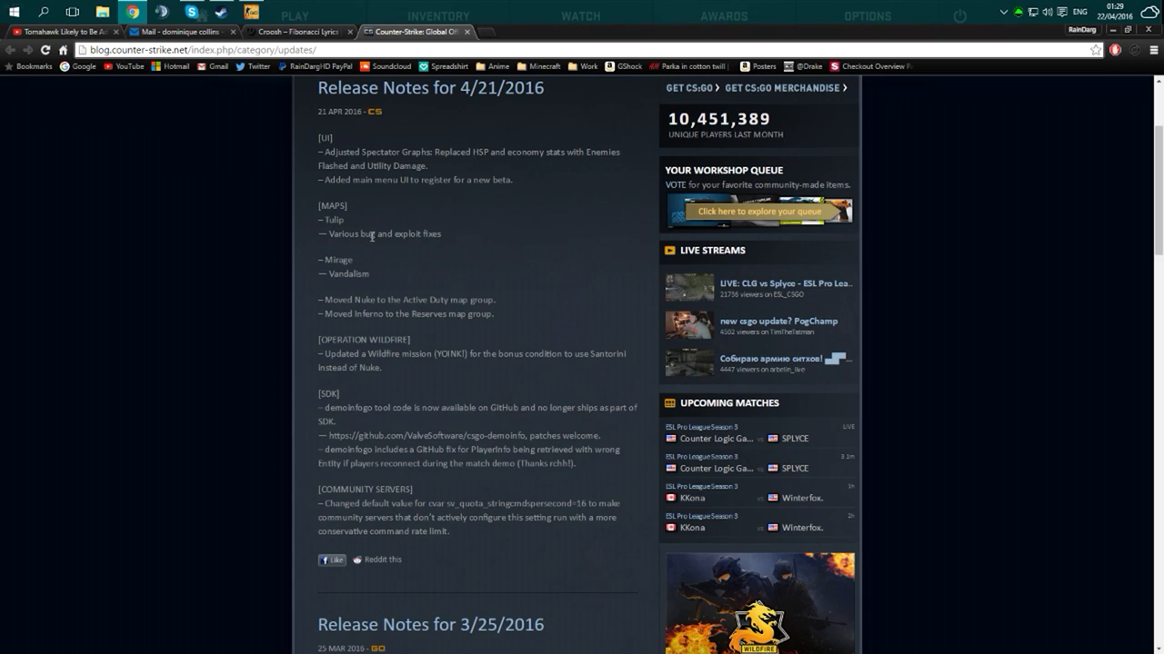
mouse_move(371, 286)
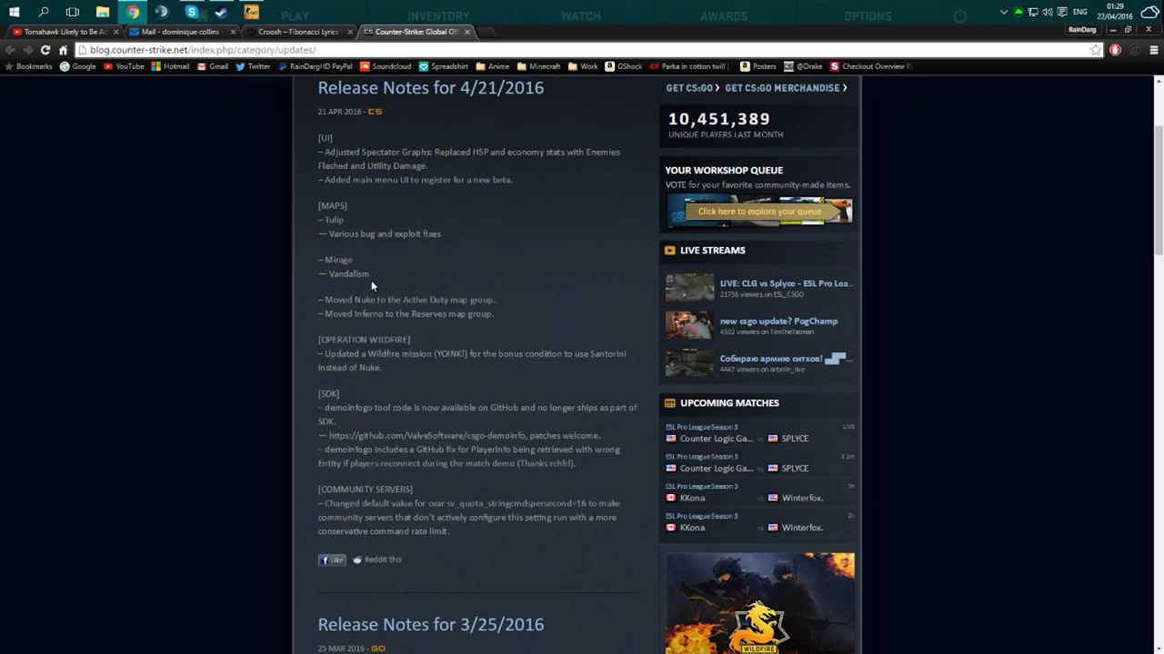
mouse_move(353, 316)
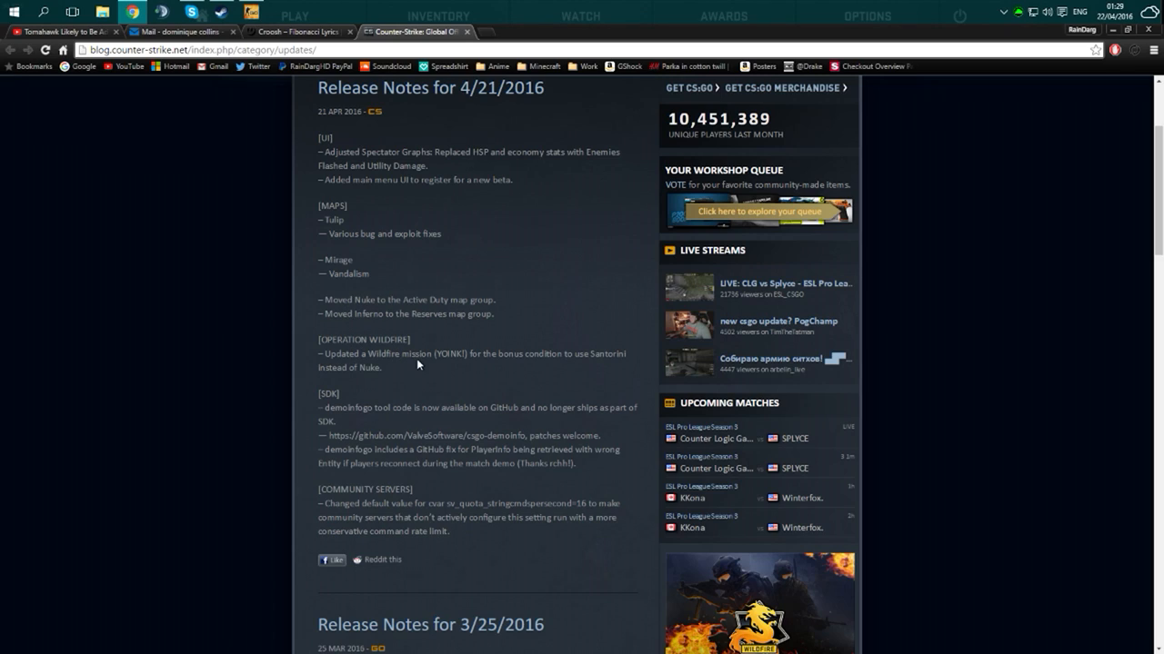
mouse_move(421, 370)
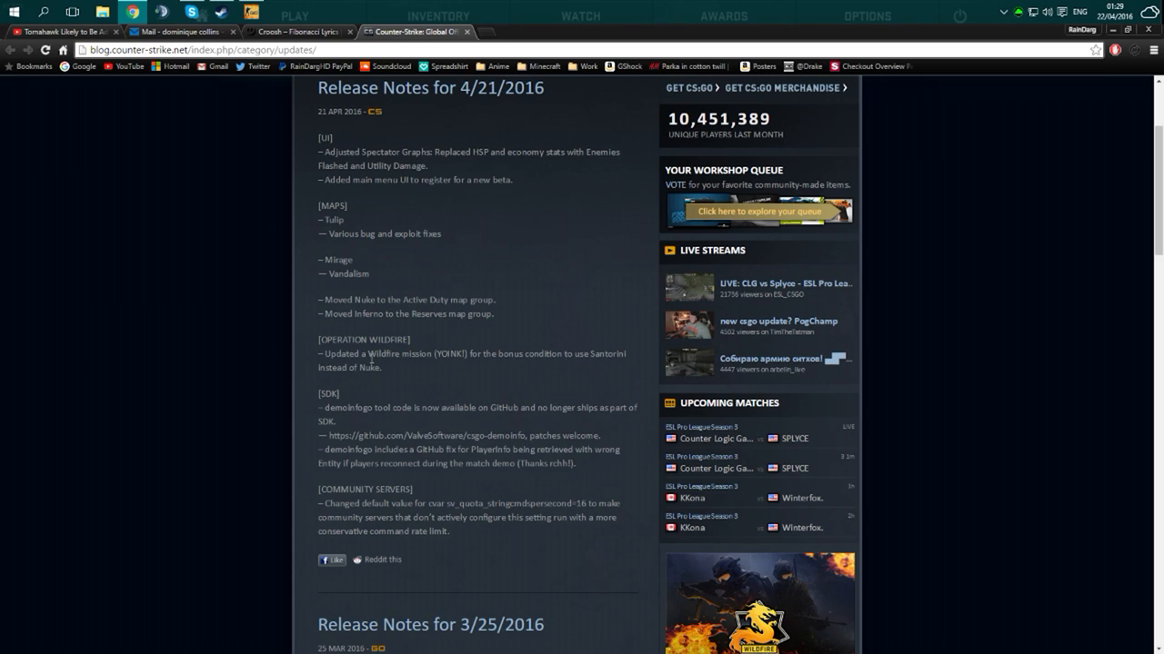
mouse_move(404, 363)
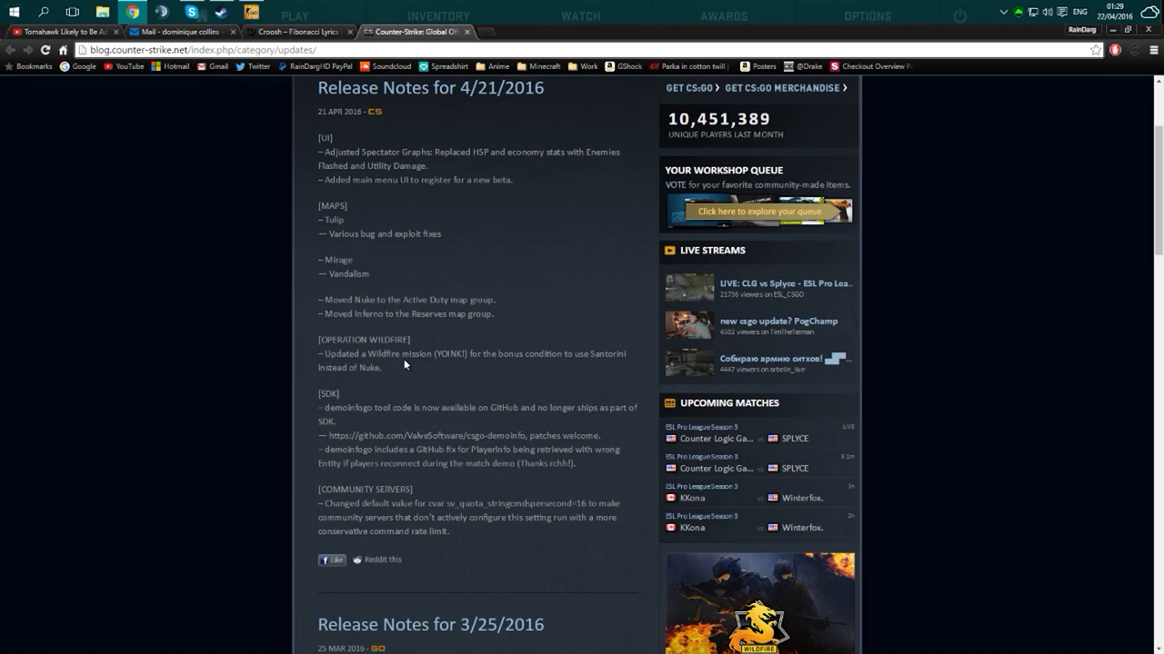
mouse_move(385, 371)
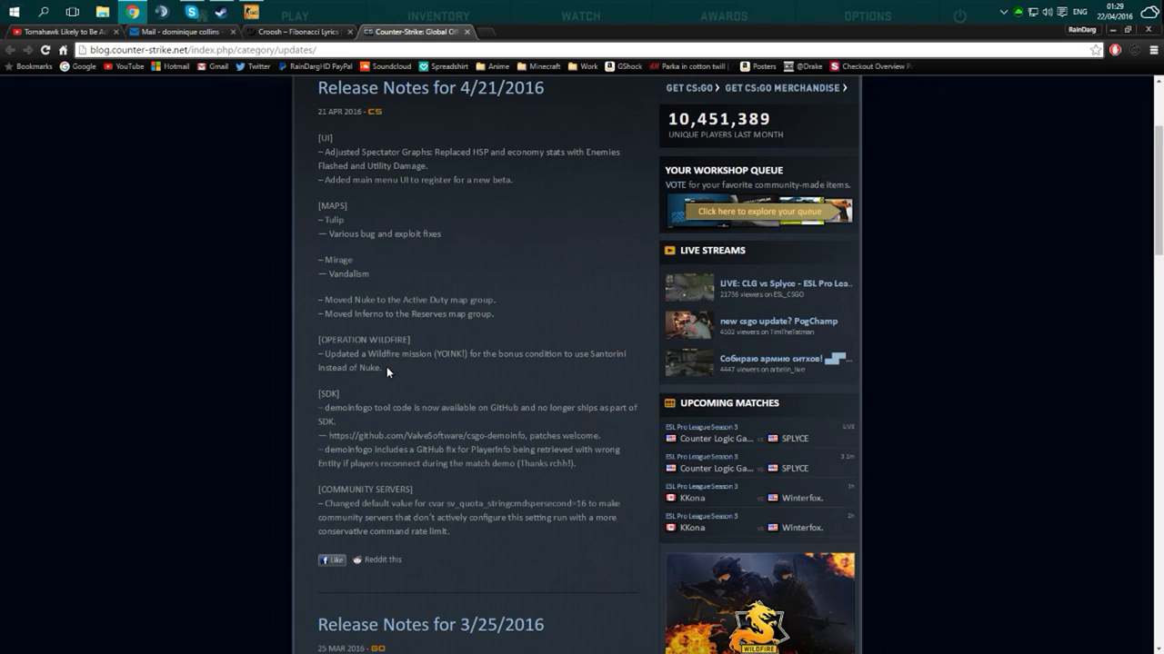
scroll("down", 3)
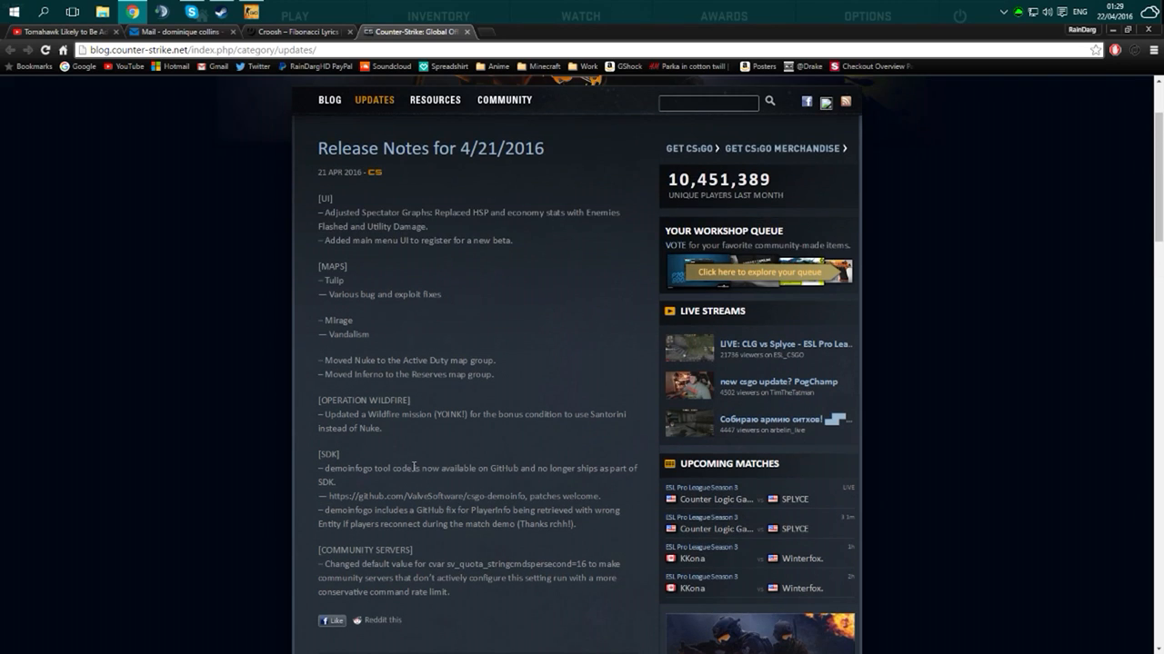
scroll("down", 3)
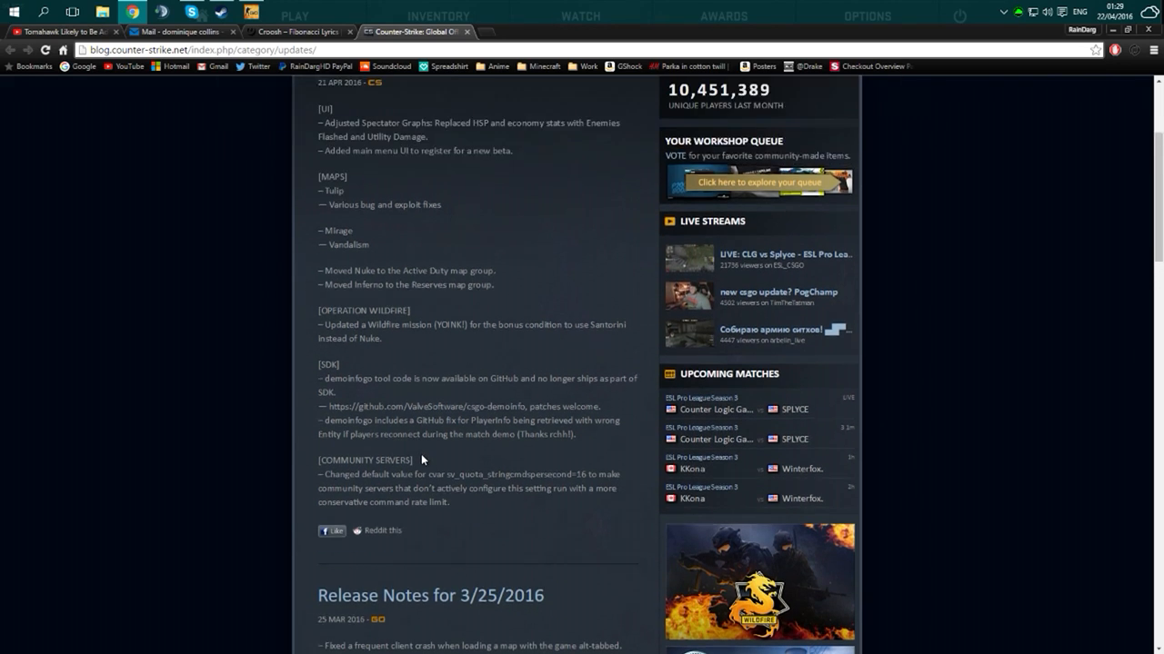
scroll("up", 3)
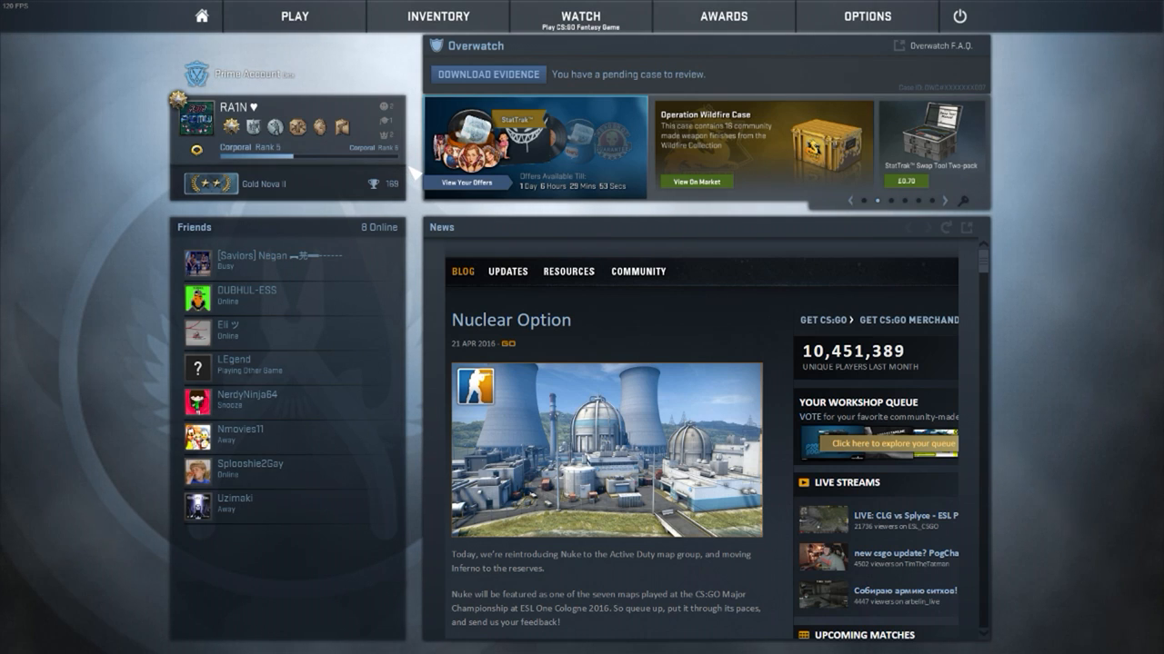
mouse_move(487, 75)
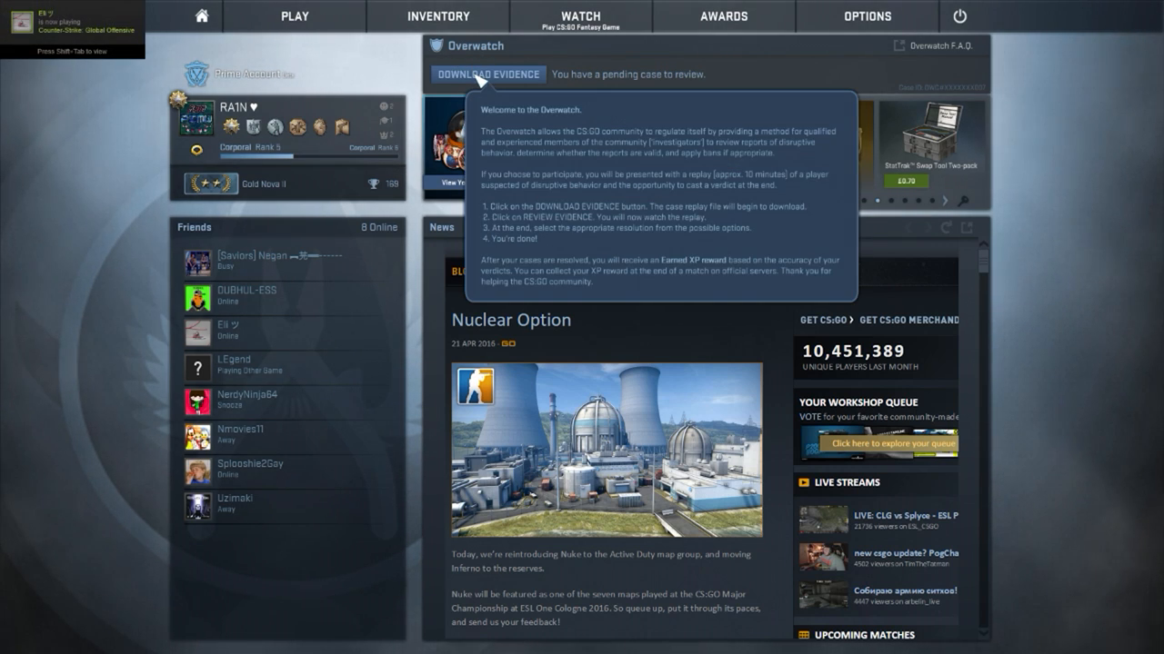
Resolve the pending Overwatch case with an Insufficient Evidence verdict and submit it.
left_click(487, 73)
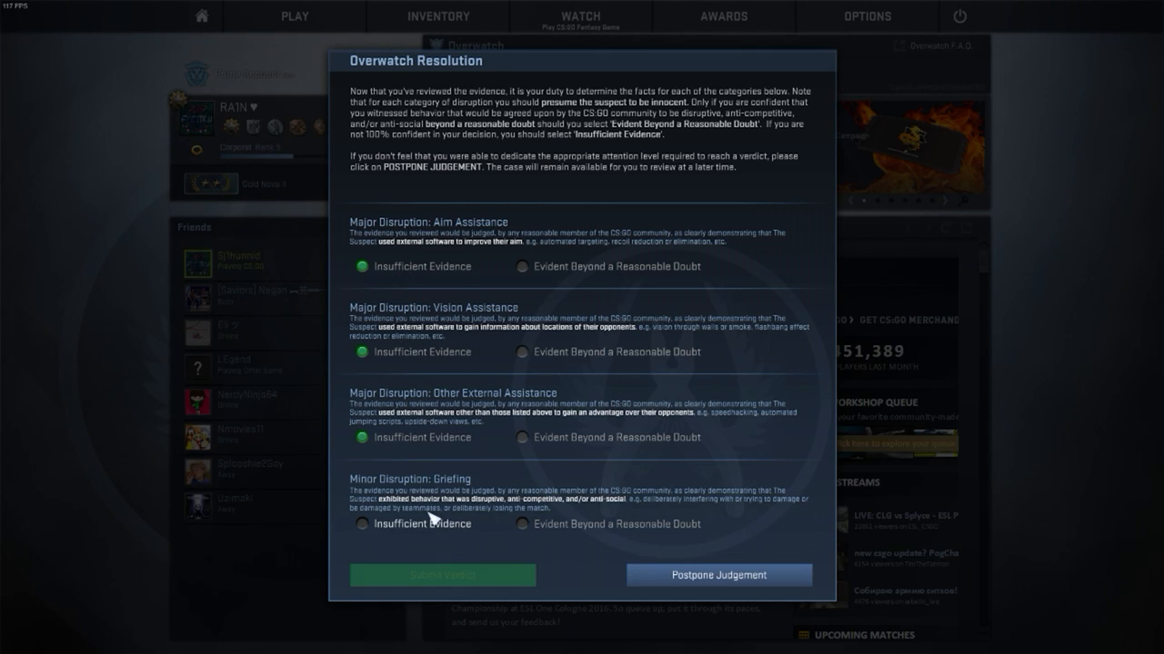
left_click(442, 575)
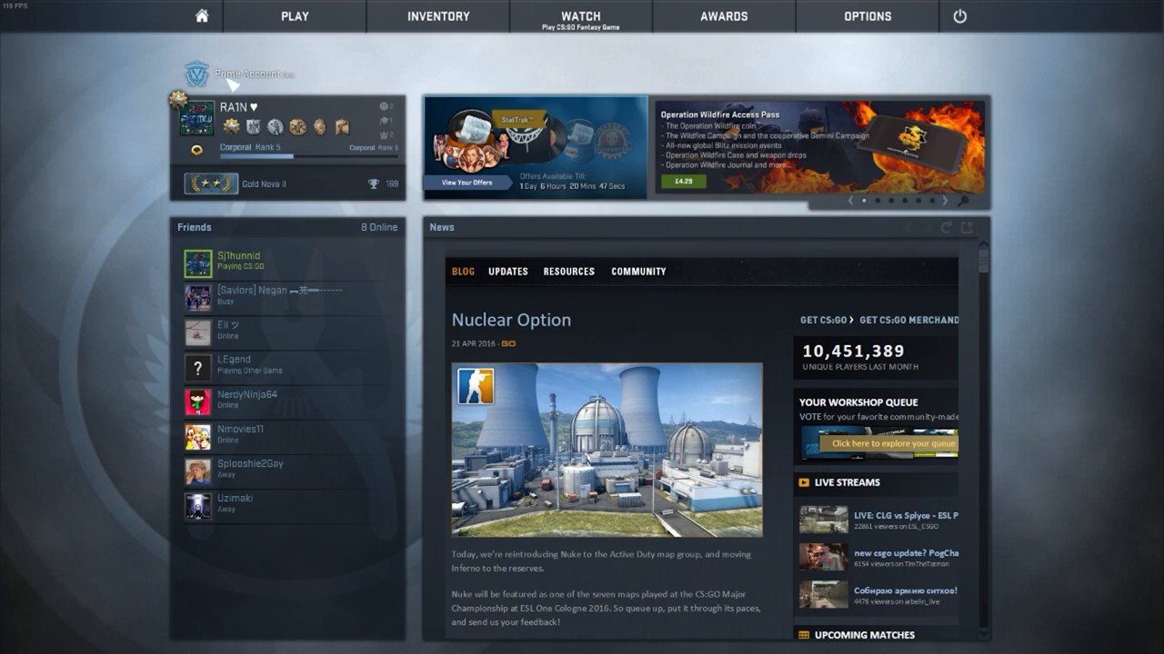
mouse_move(239, 94)
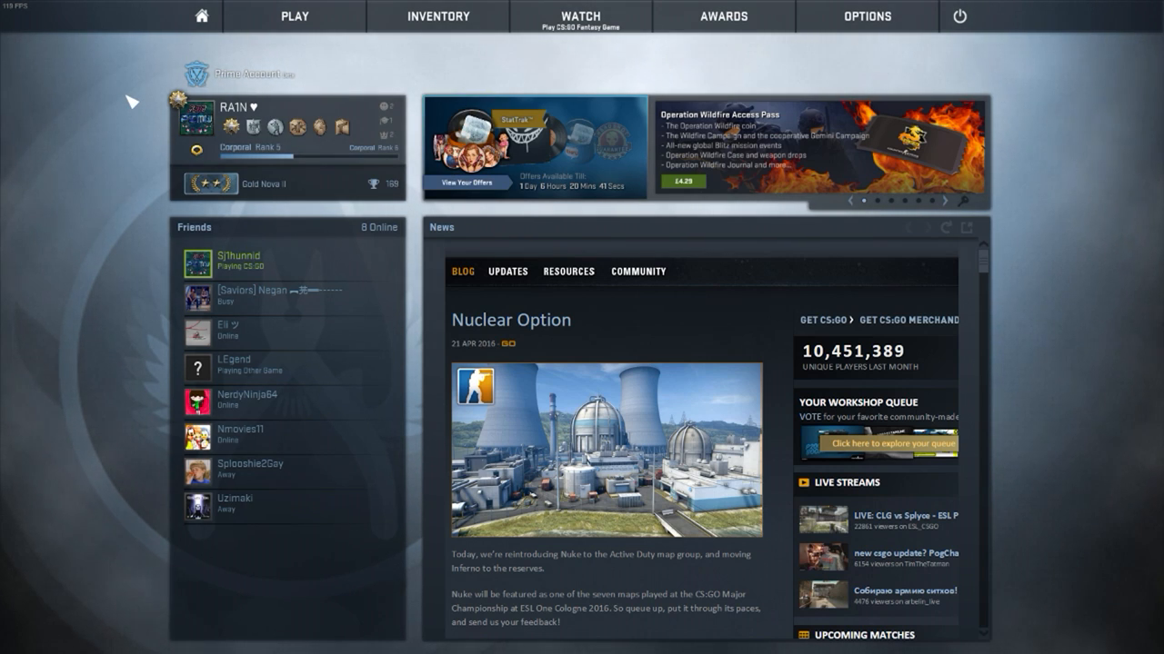
mouse_move(255, 76)
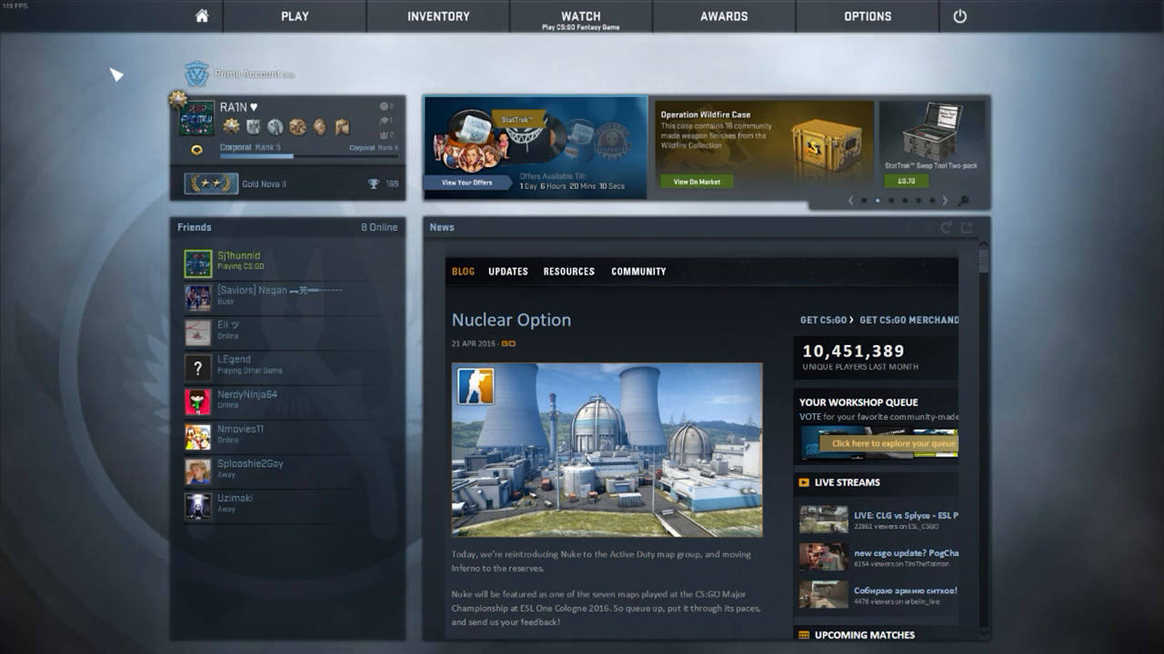
mouse_move(99, 20)
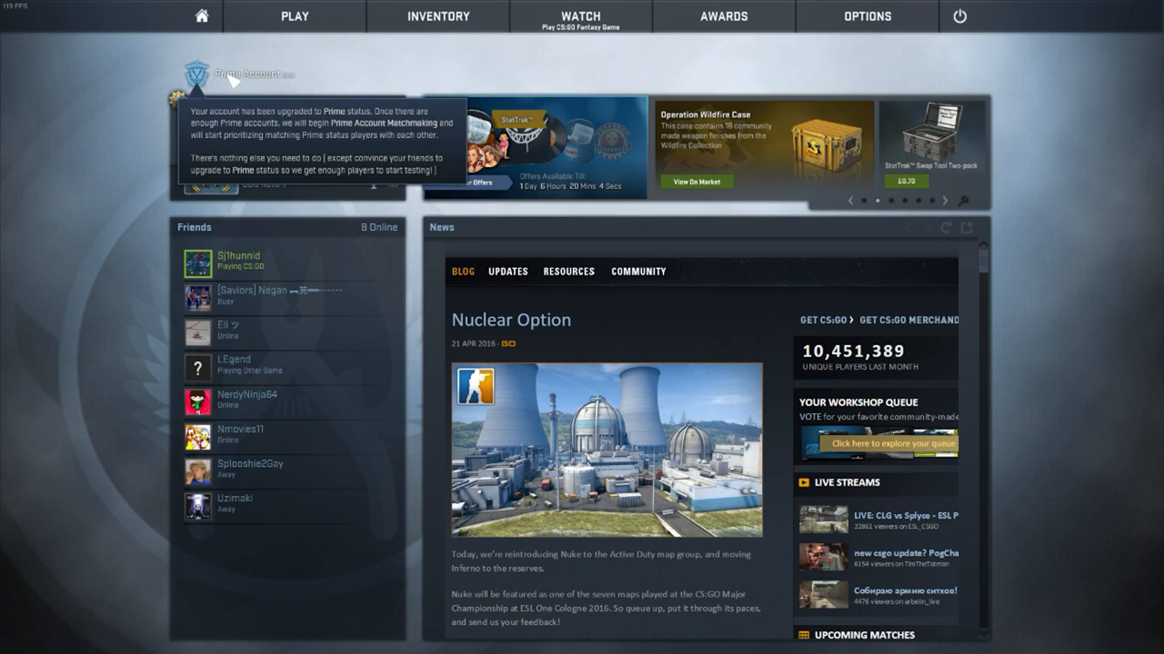
mouse_move(135, 116)
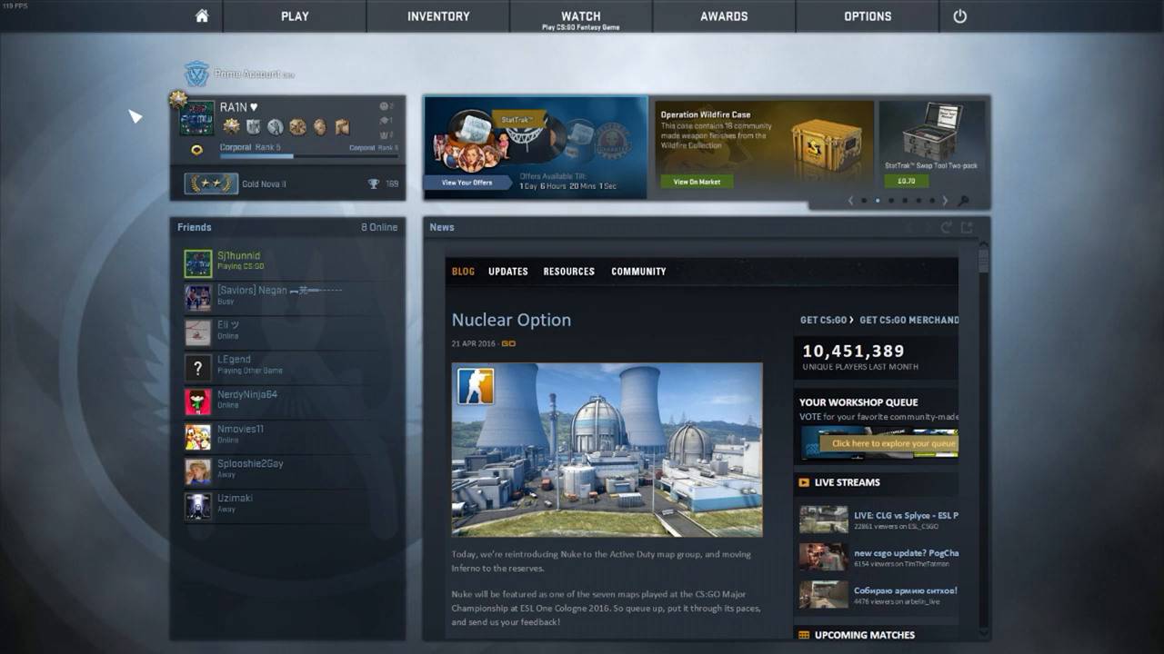